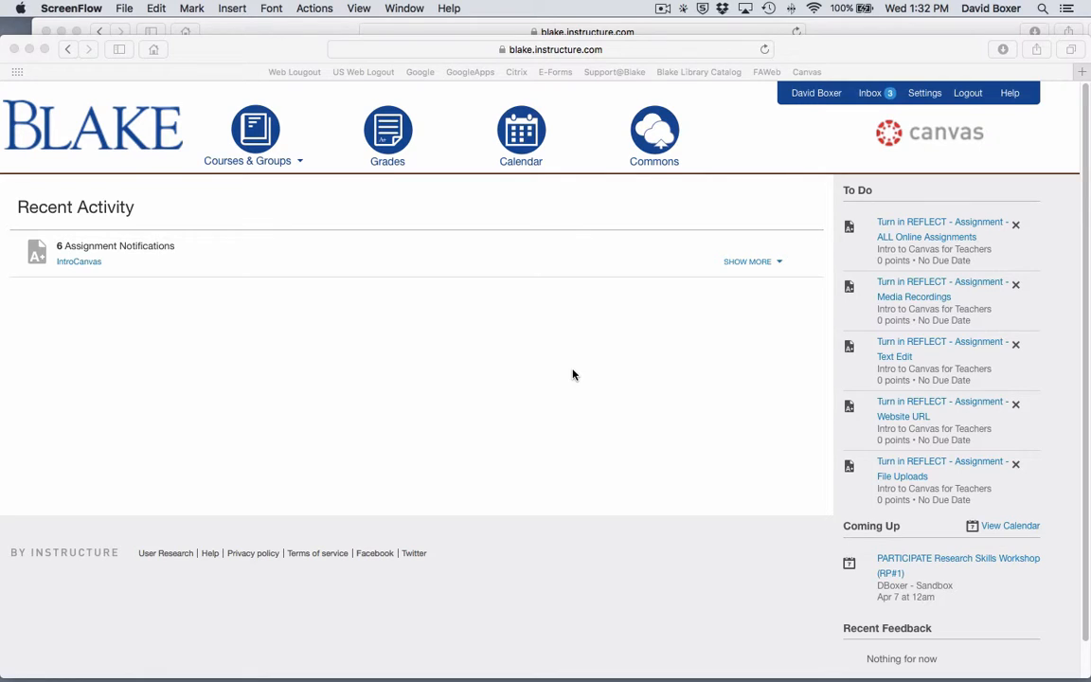
mouse_move(570, 369)
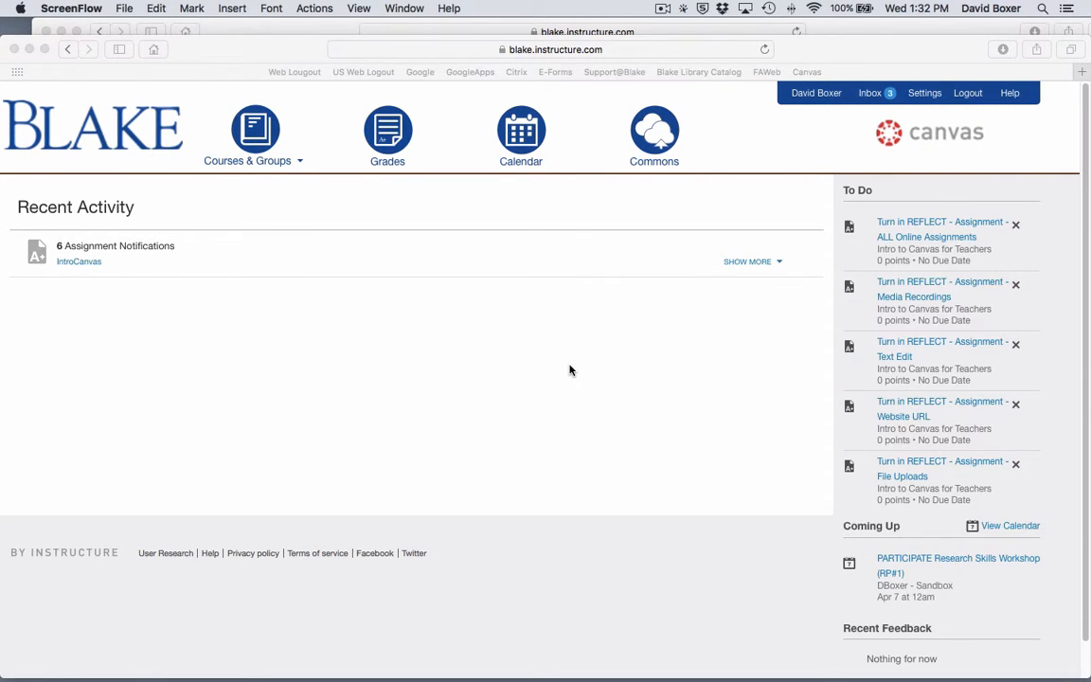
mouse_move(561, 377)
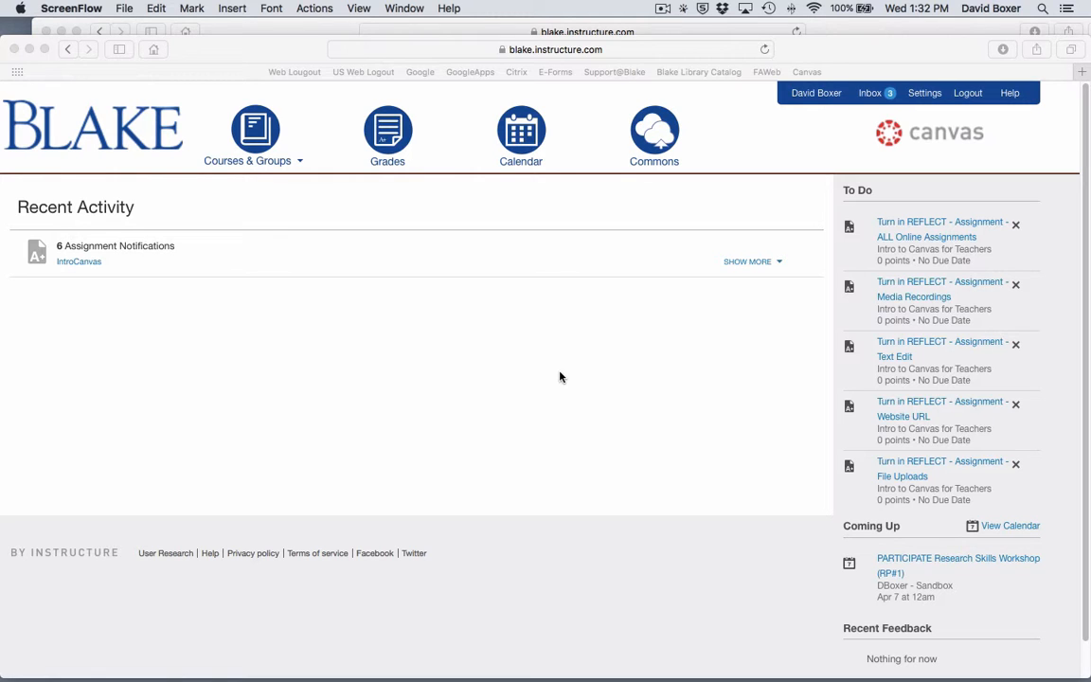
mouse_move(295, 165)
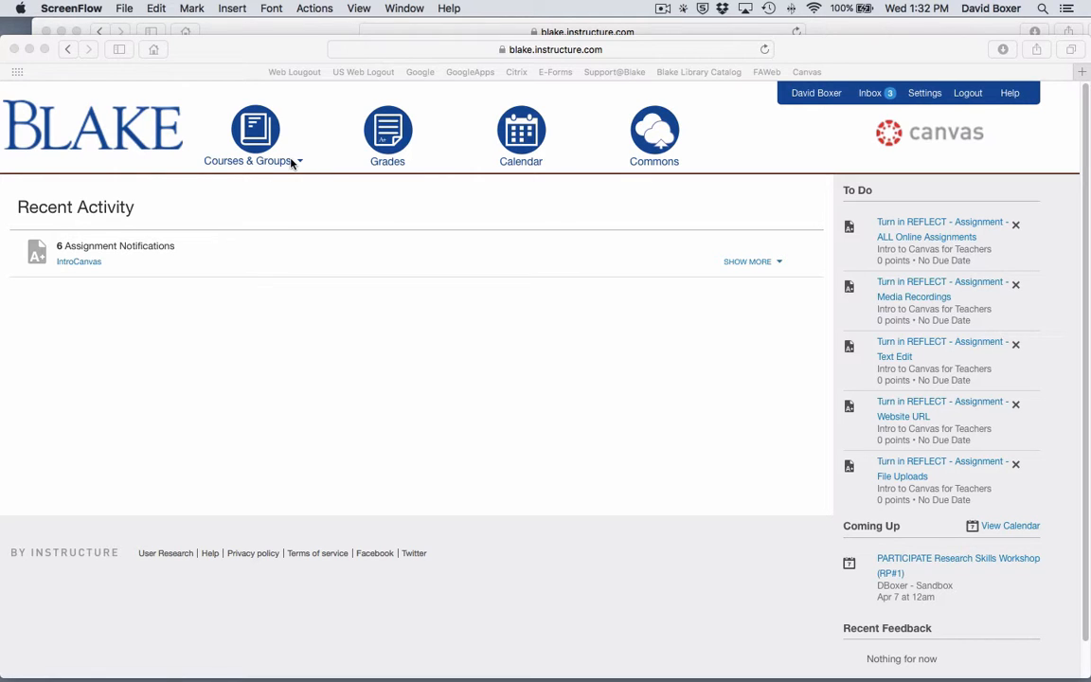
Go to the DBoxer - Sandbox course home page from the Courses & Groups menu.
click(254, 136)
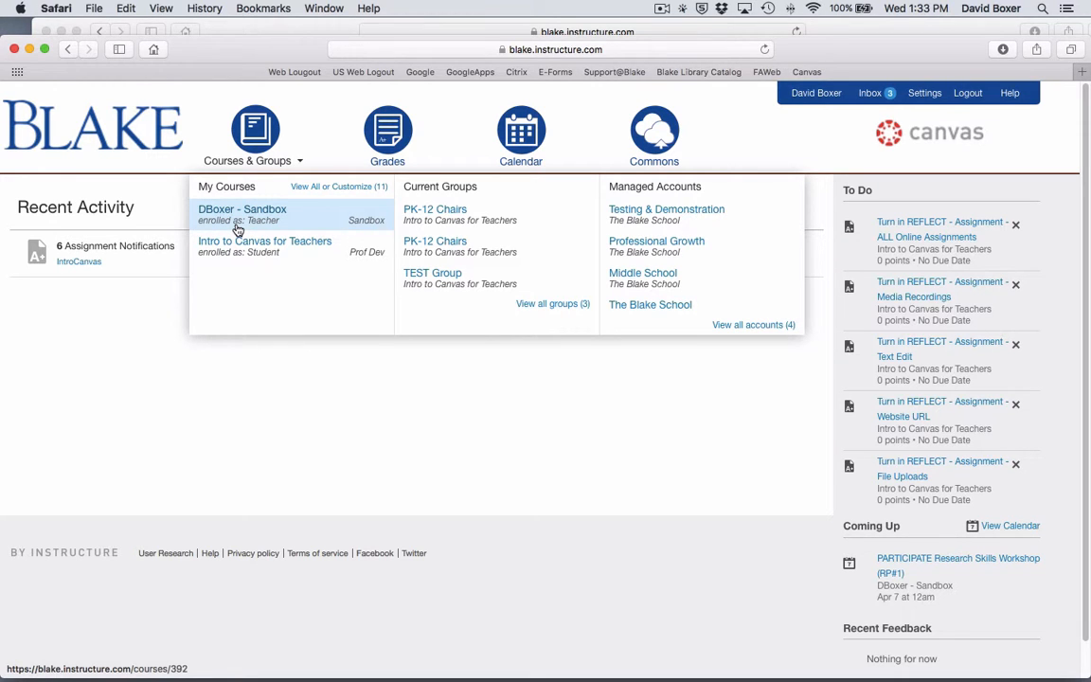
click(242, 209)
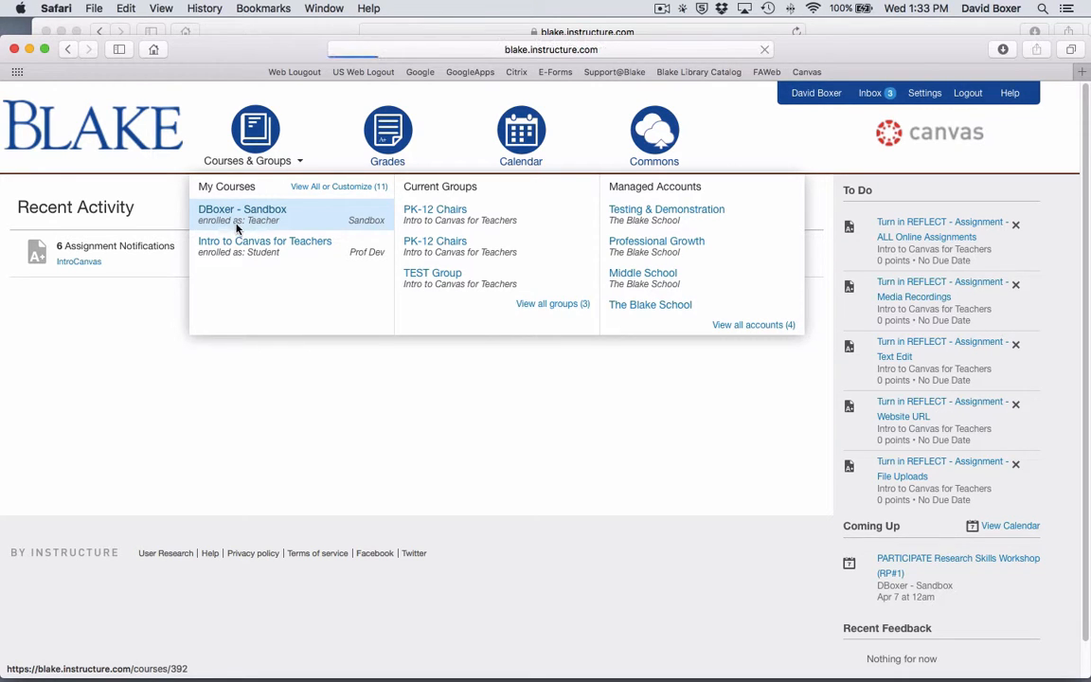
click(241, 209)
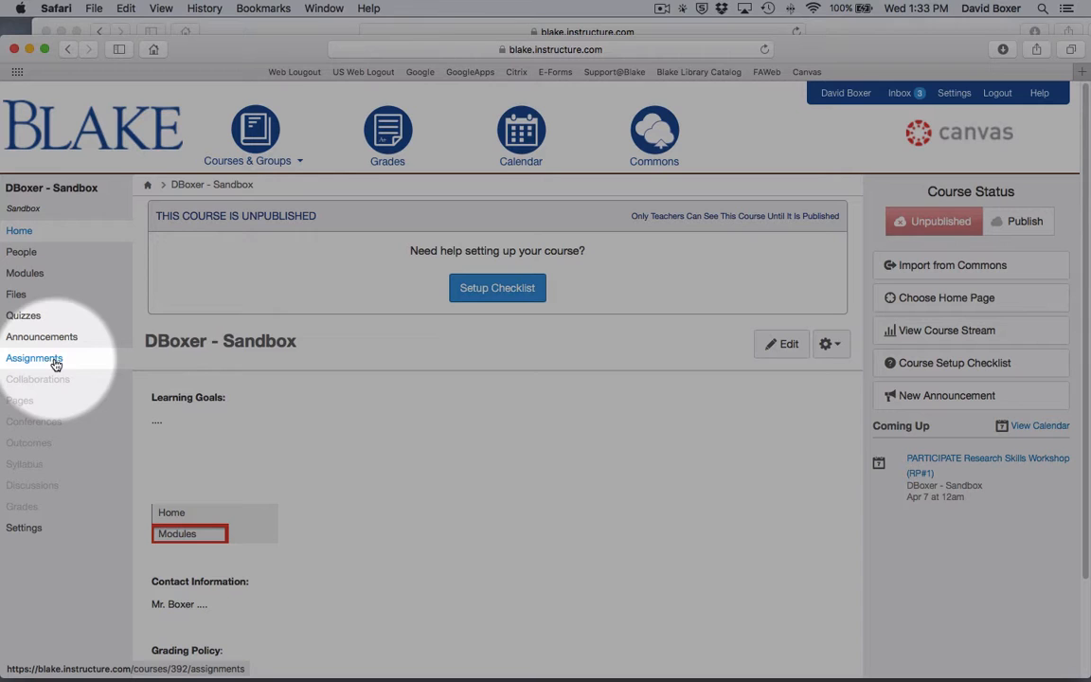
mouse_move(59, 367)
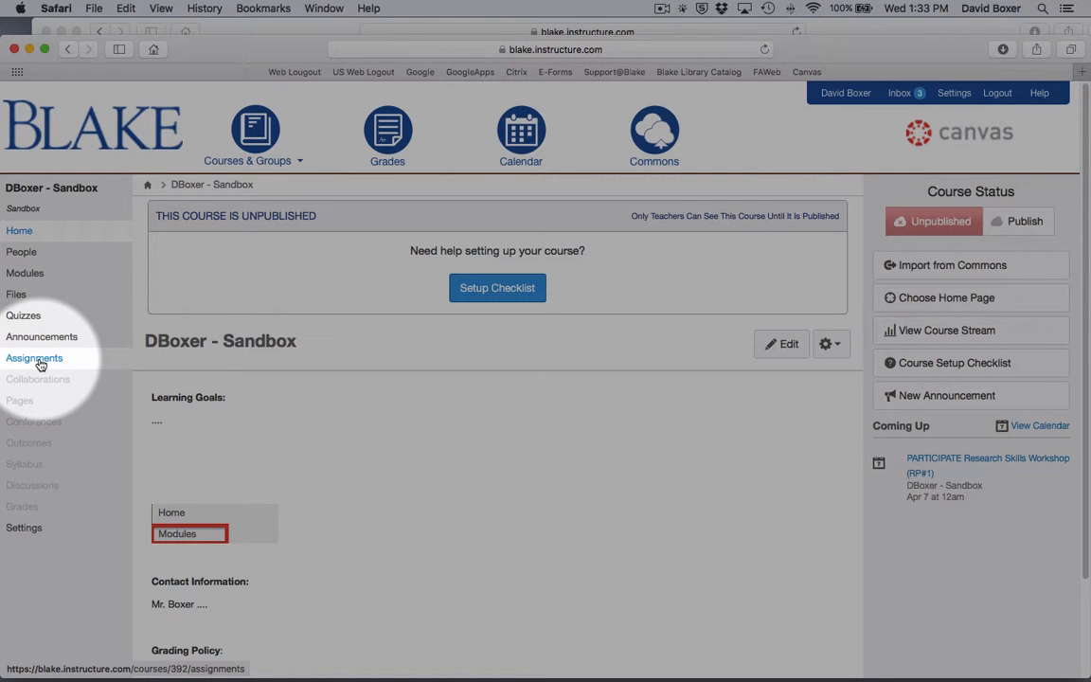
Show the Sandbox course's Assignments page with its weighted assignment groups.
click(34, 358)
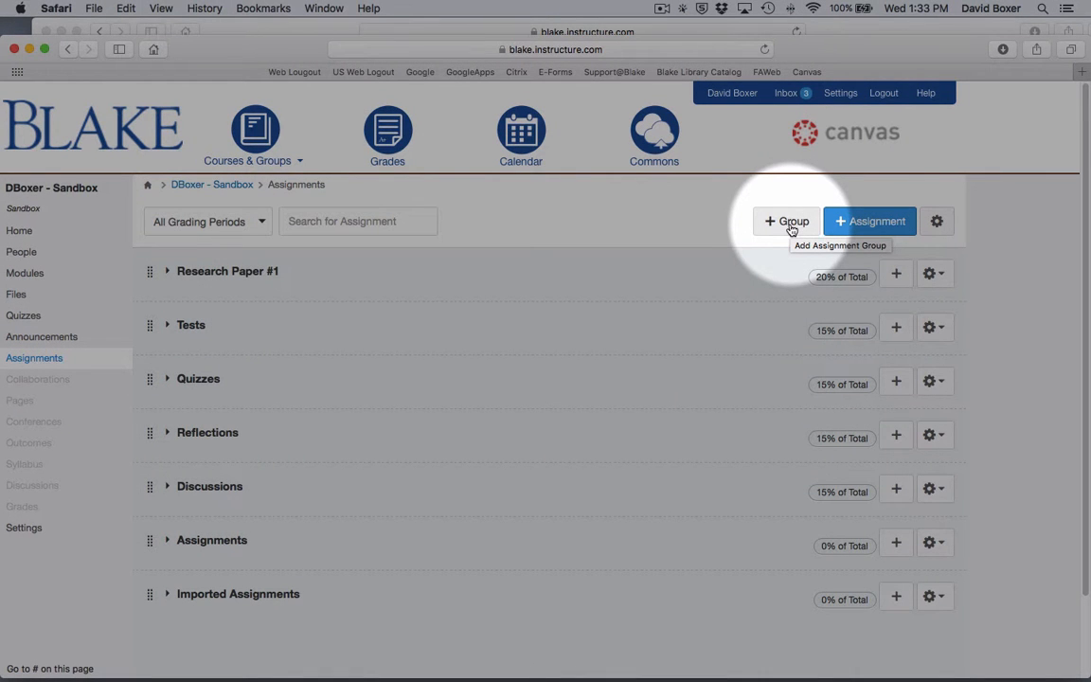
Create assignment group 'Research Group #2' worth 20% of the total grade and save it.
click(780, 220)
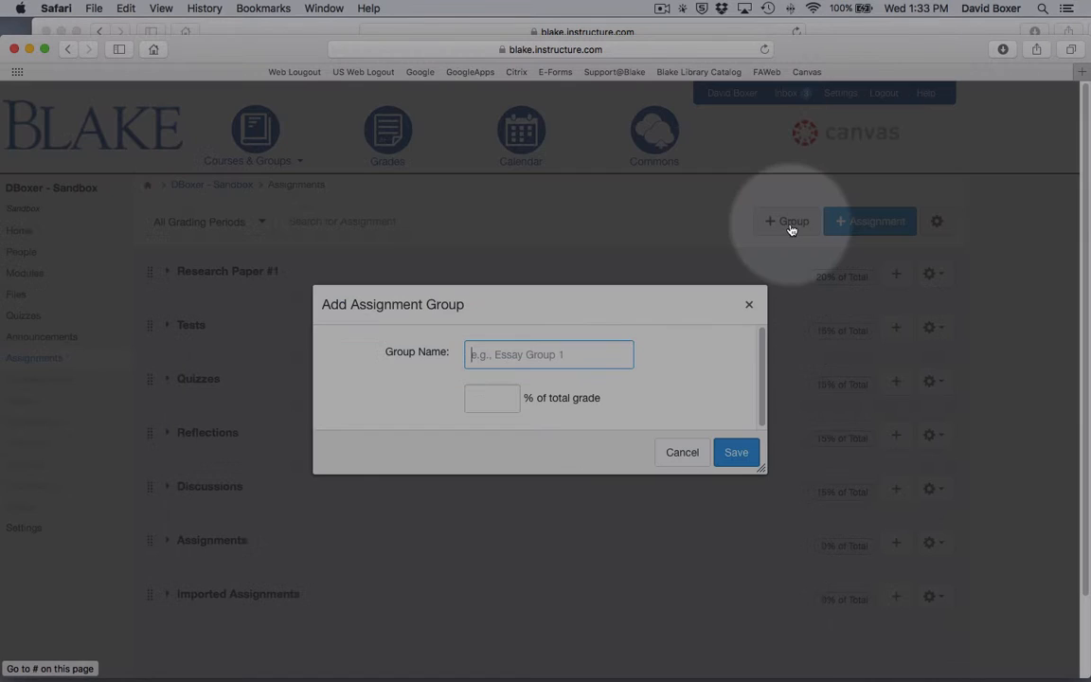
text(Research Group #)
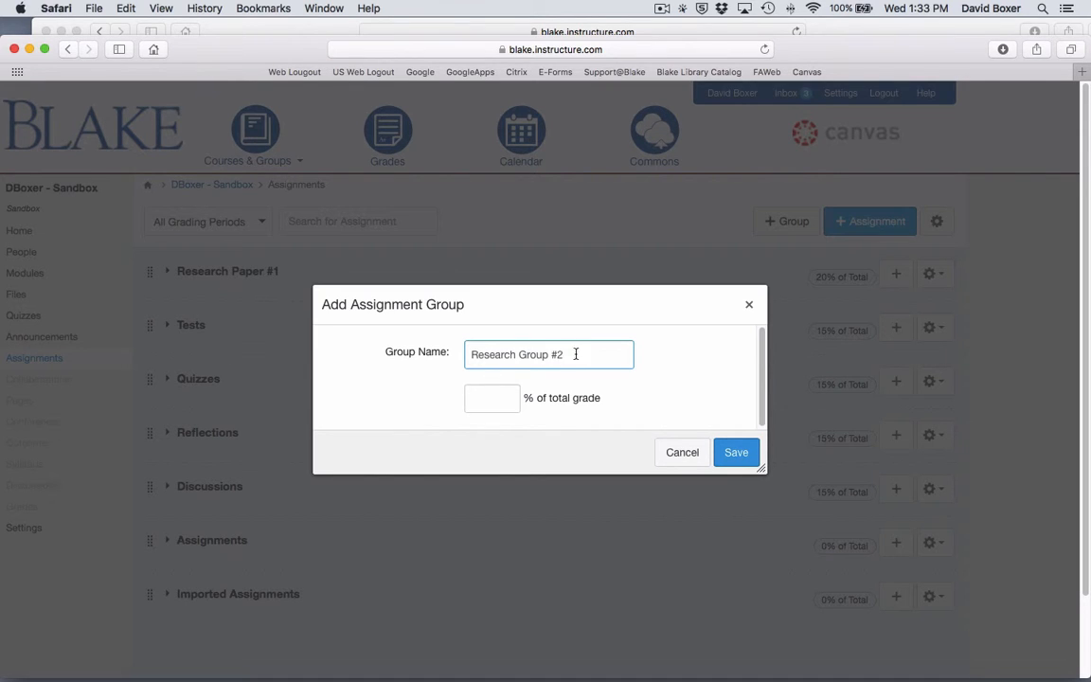
text(20)
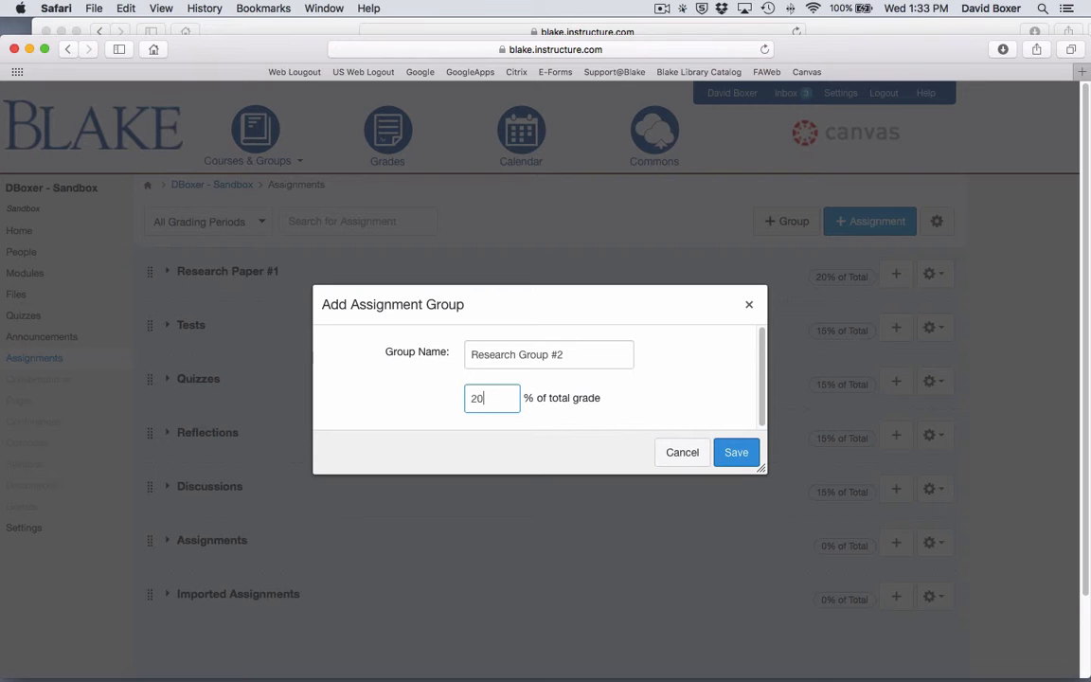
mouse_move(736, 451)
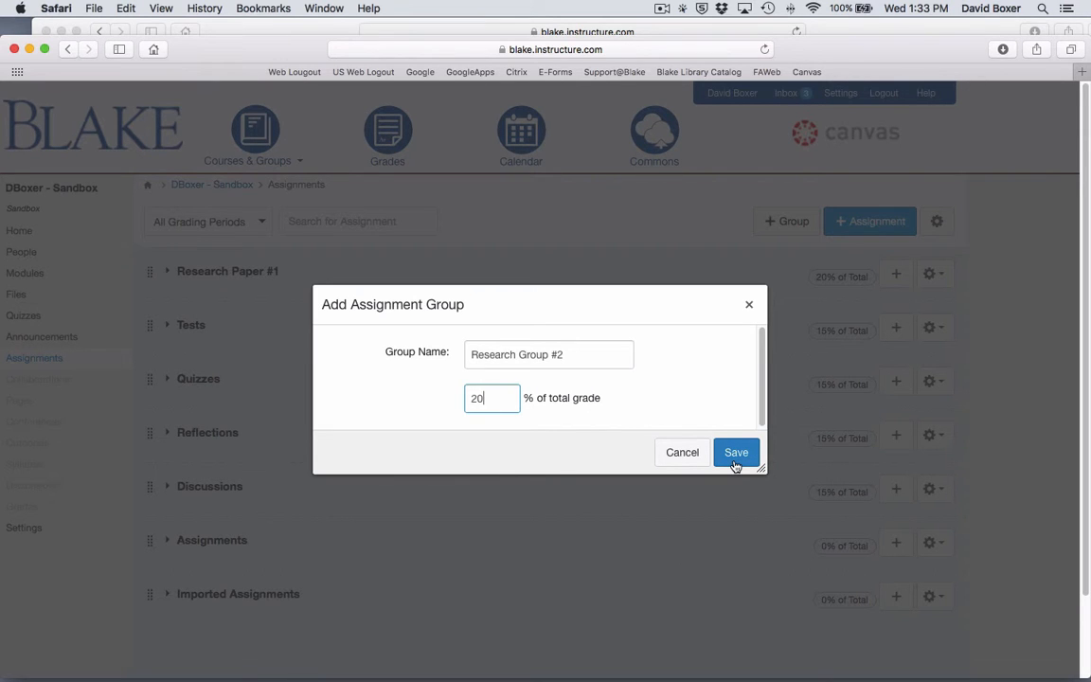
click(736, 452)
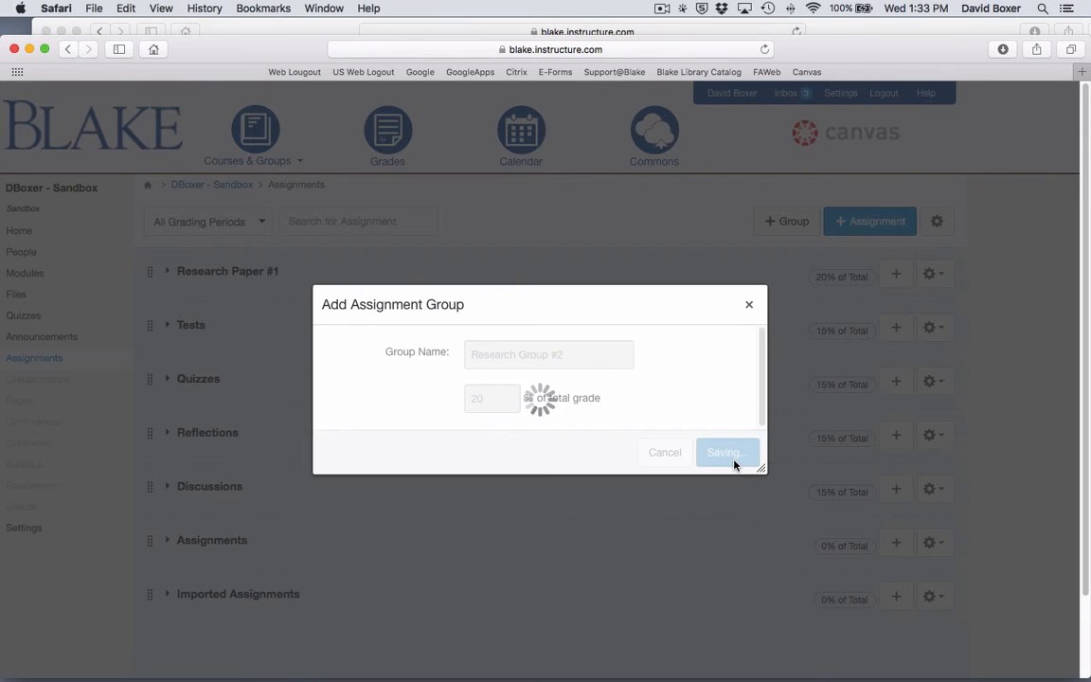
click(726, 451)
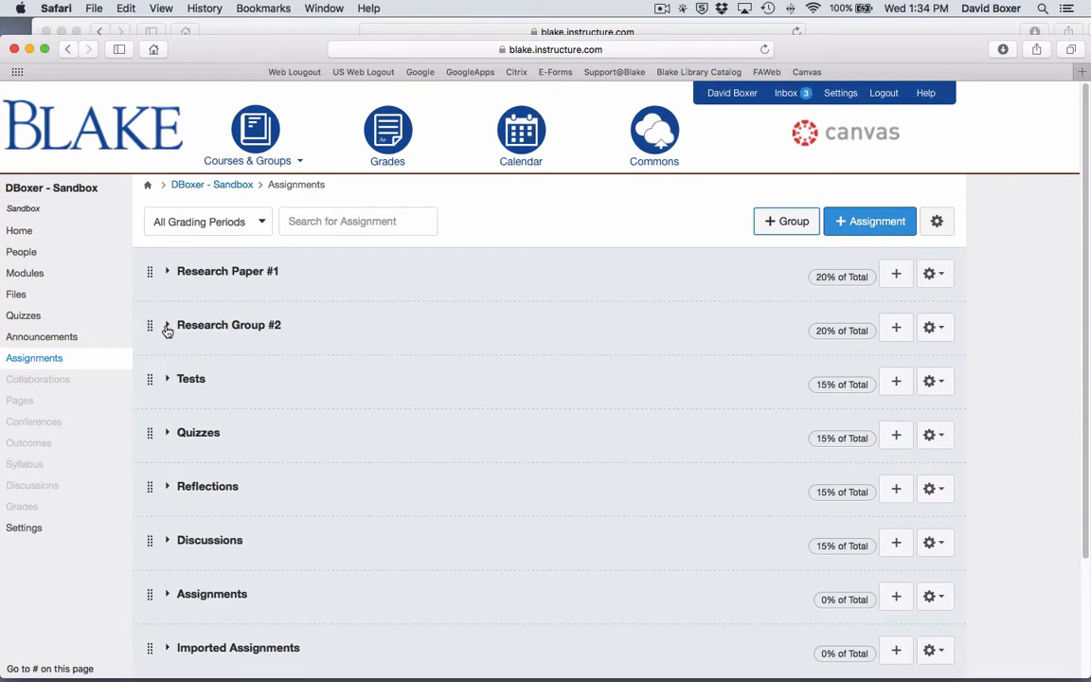
mouse_move(225, 545)
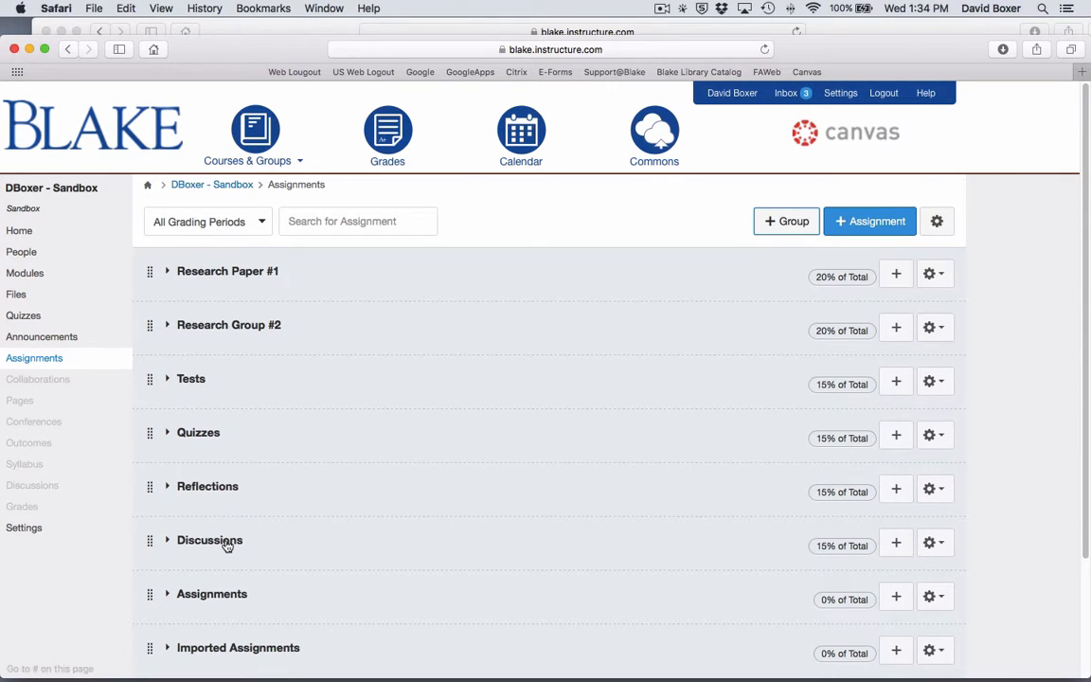
Move REFLECT: Takeaway to the top of the Assignments group, then expand the empty Quizzes group.
click(167, 594)
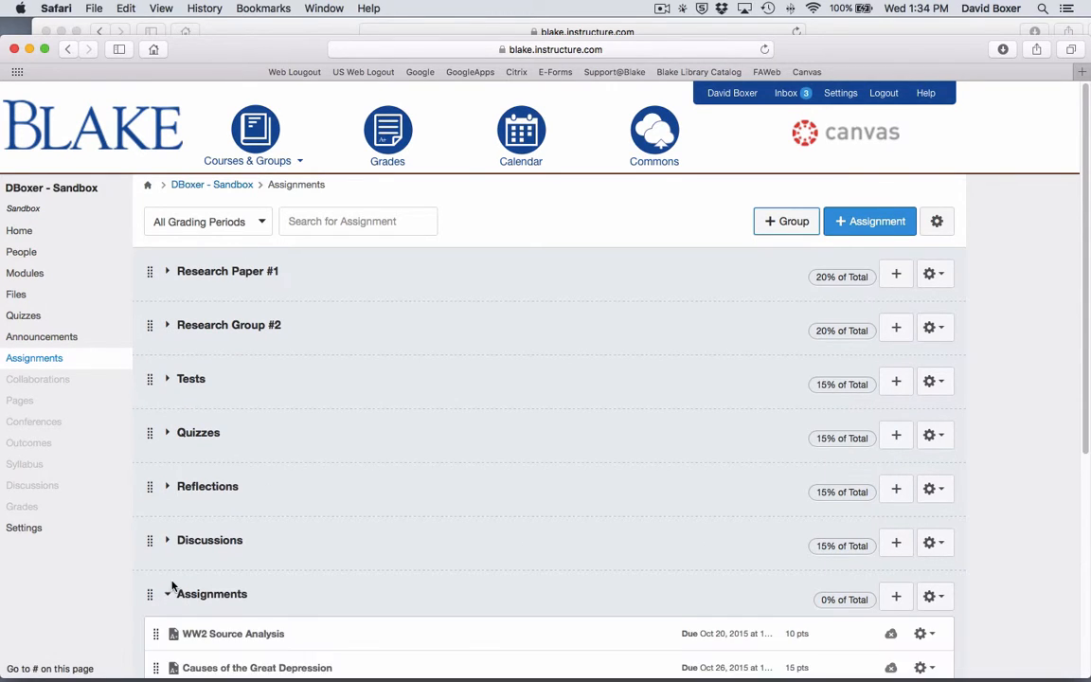
scroll(down, 3)
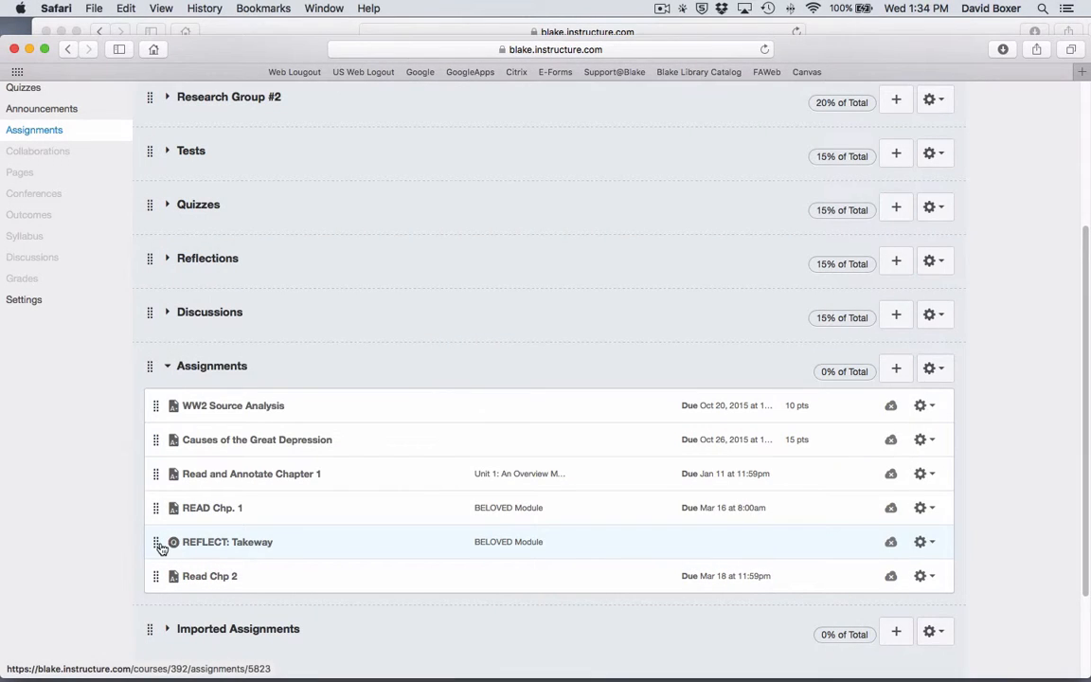
drag(158, 542, 159, 214)
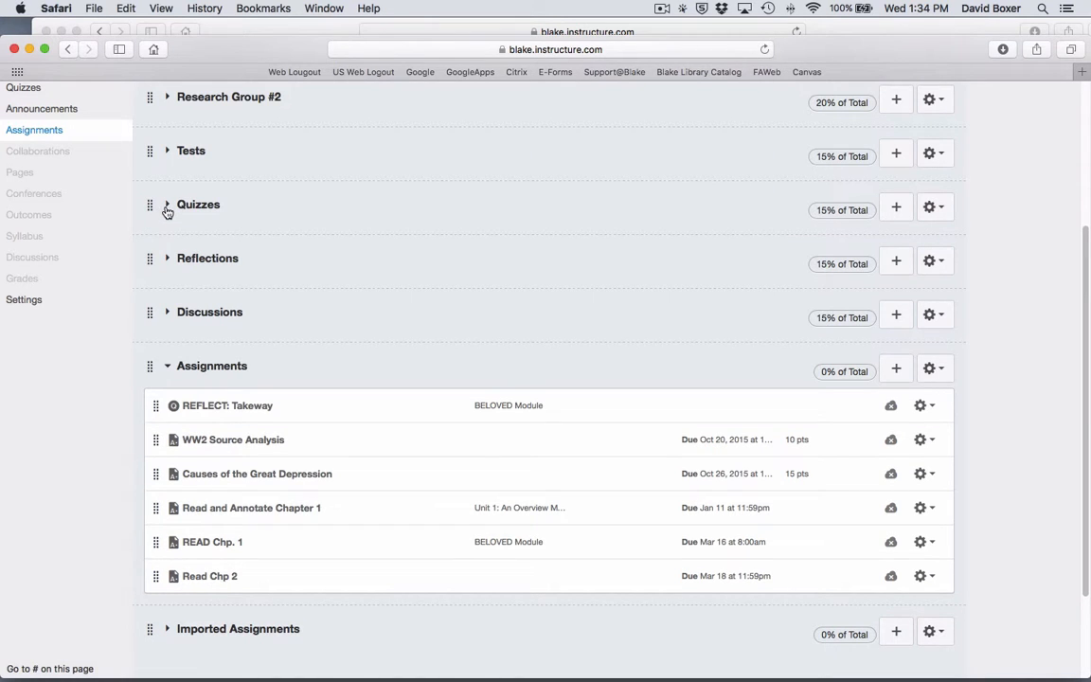
click(167, 204)
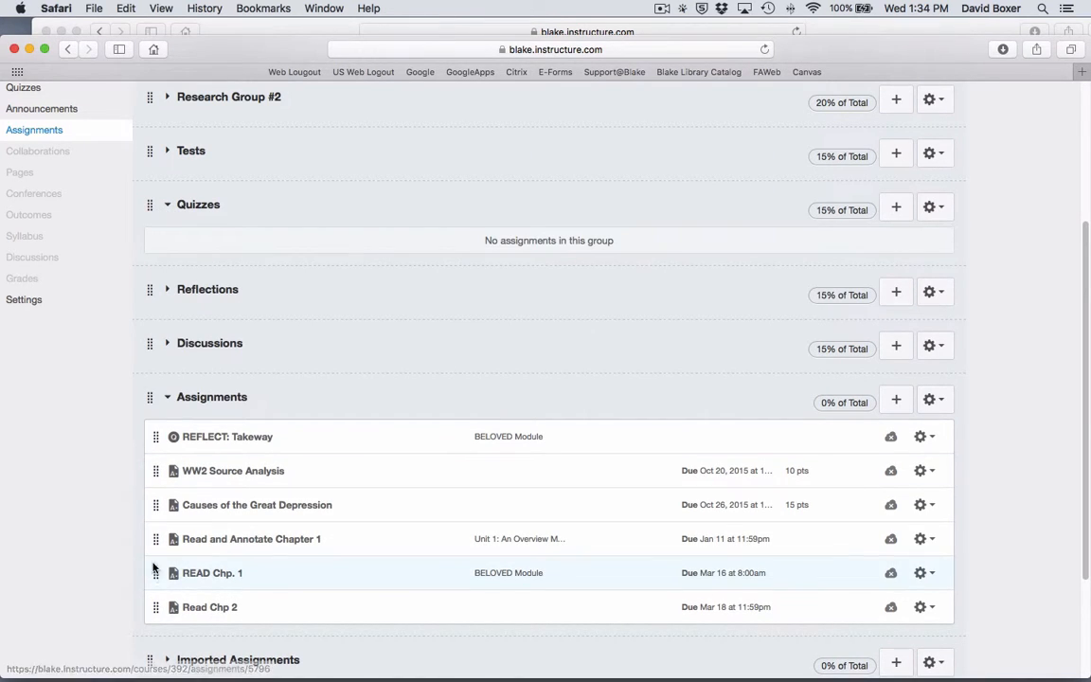